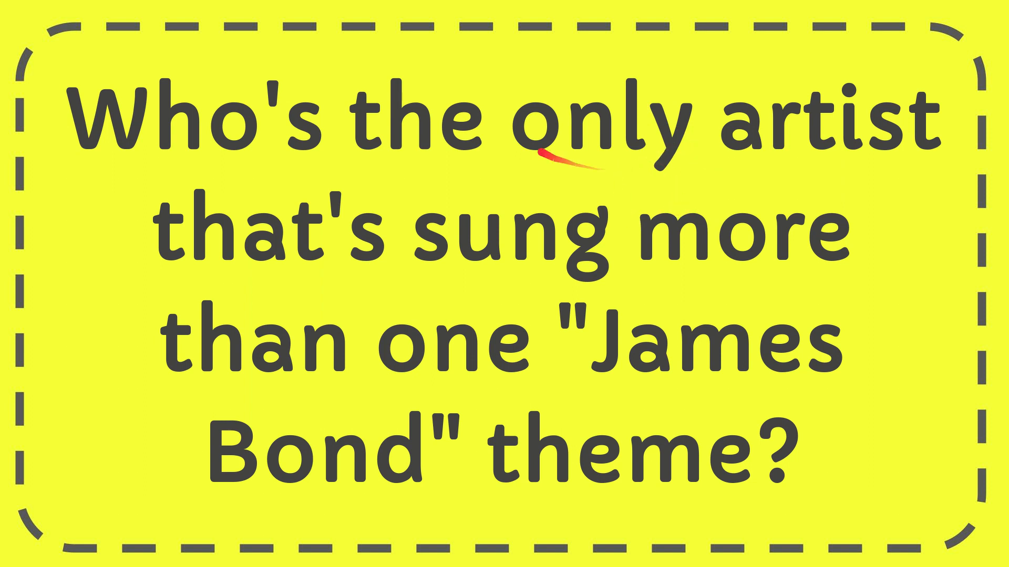
{"action": "mouse_move", "coordinate": [614, 200]}
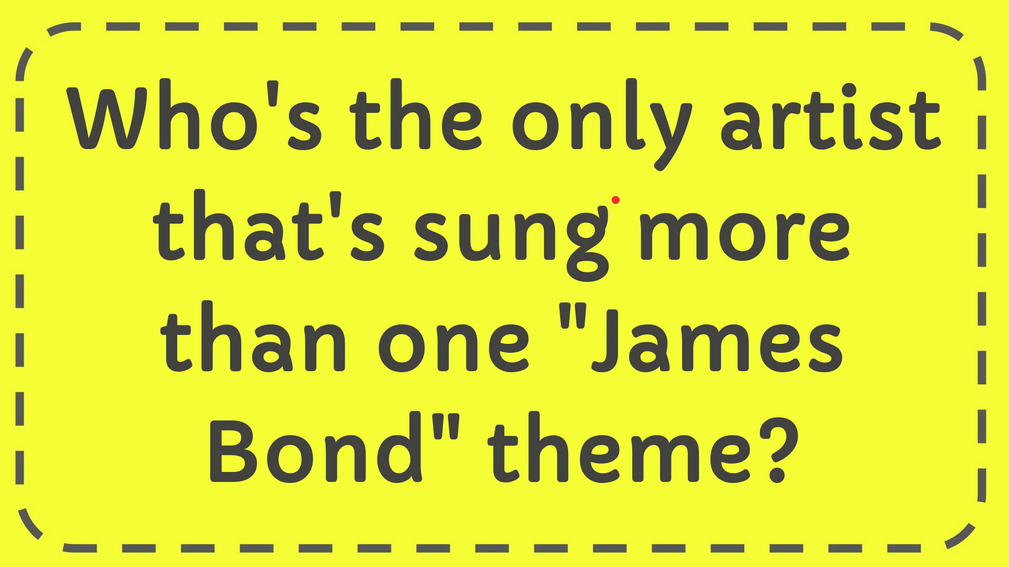
{"action": "mouse_move", "coordinate": [575, 289]}
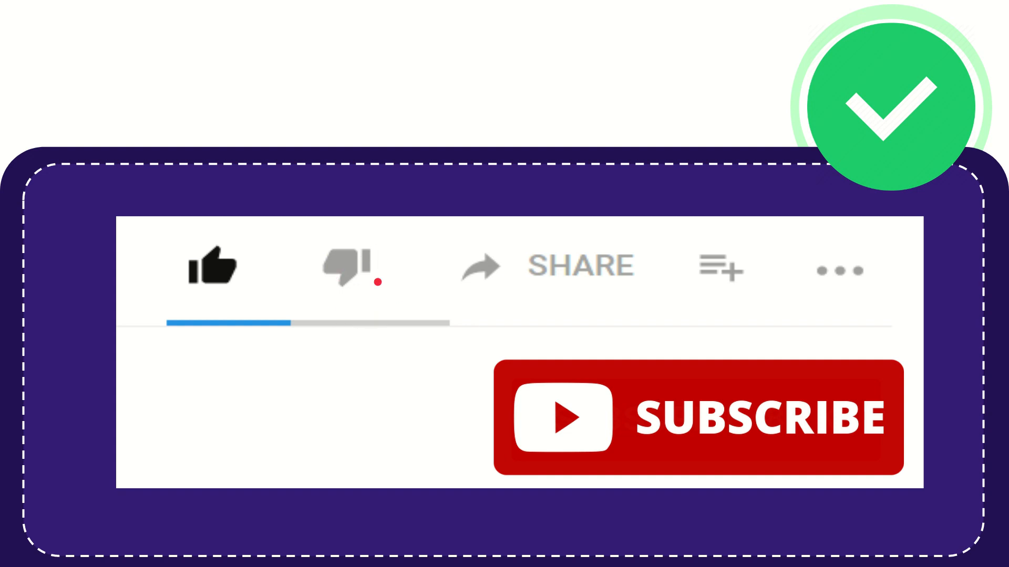
{"action": "left_click", "coordinate": [344, 267]}
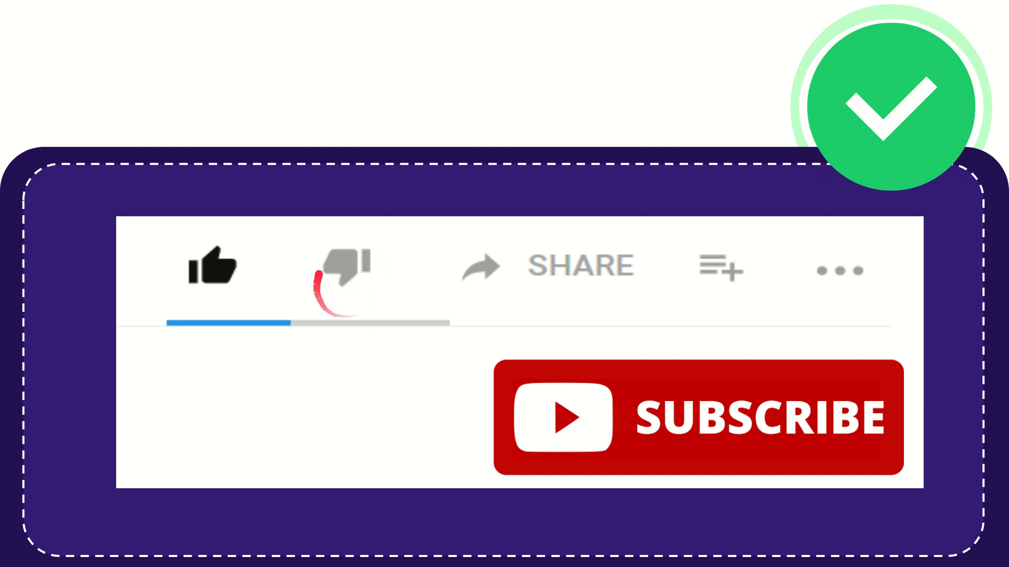